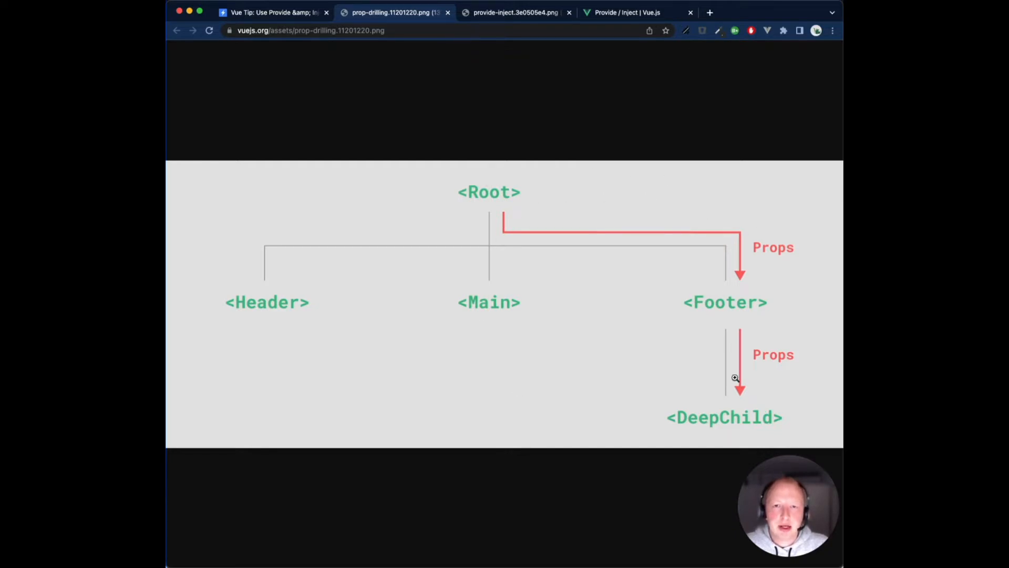
mouse_move(734, 411)
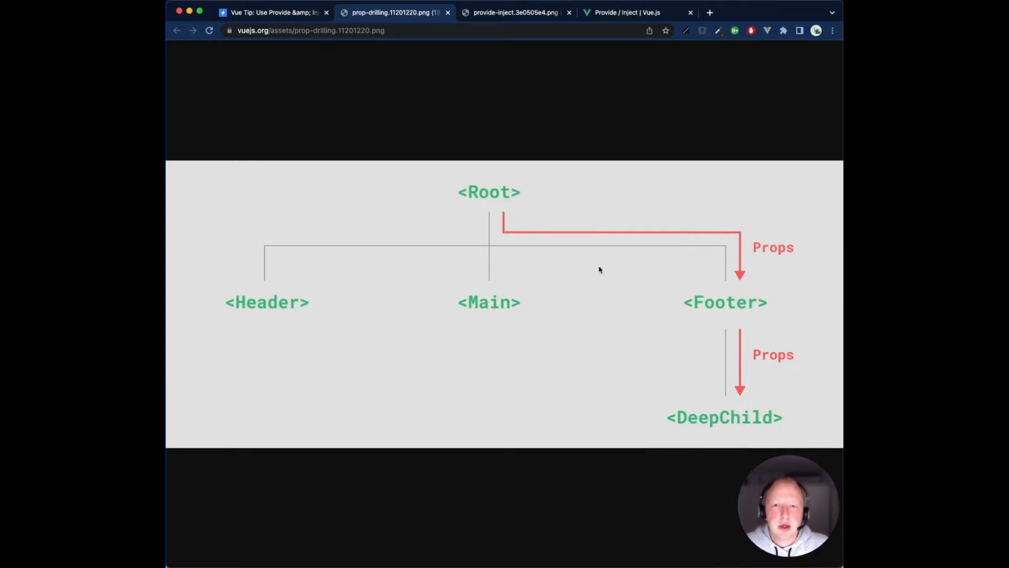
mouse_move(760, 266)
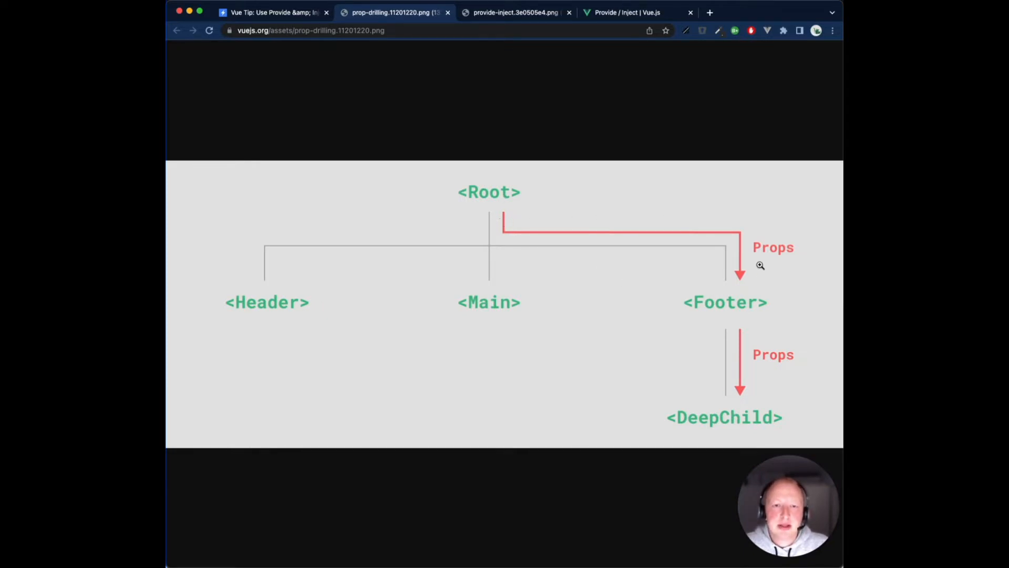
mouse_move(747, 410)
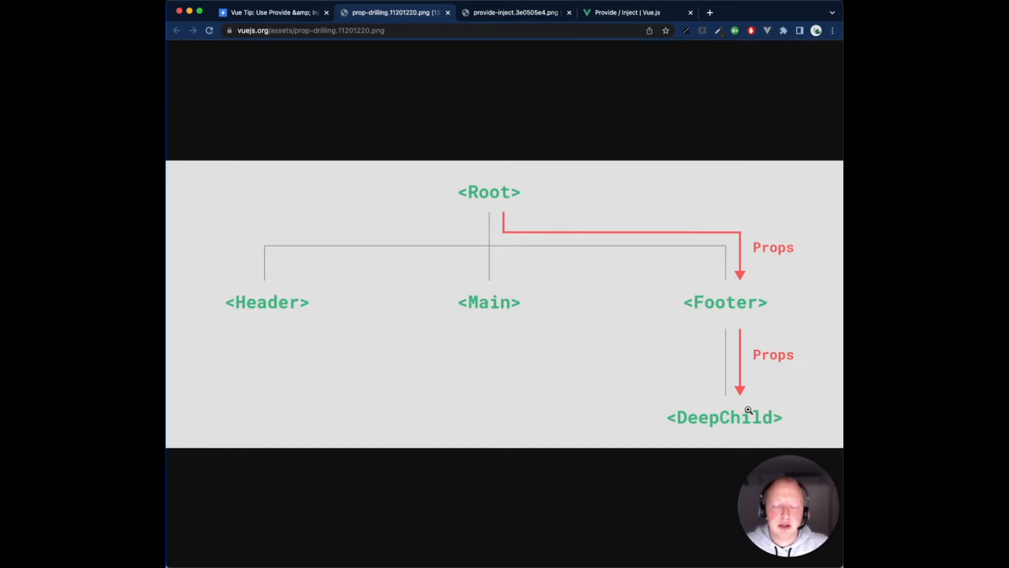
mouse_move(744, 298)
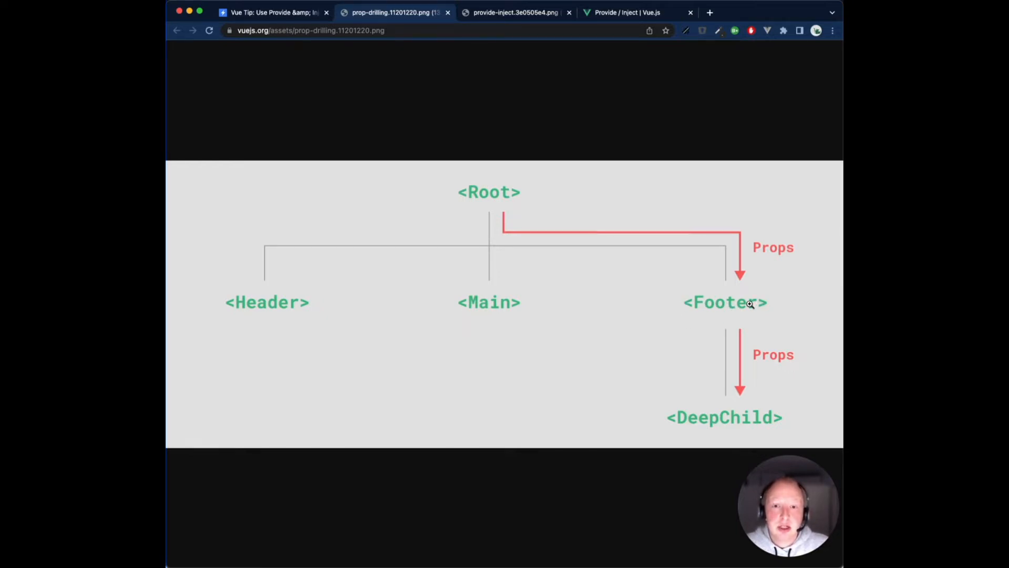
mouse_move(726, 413)
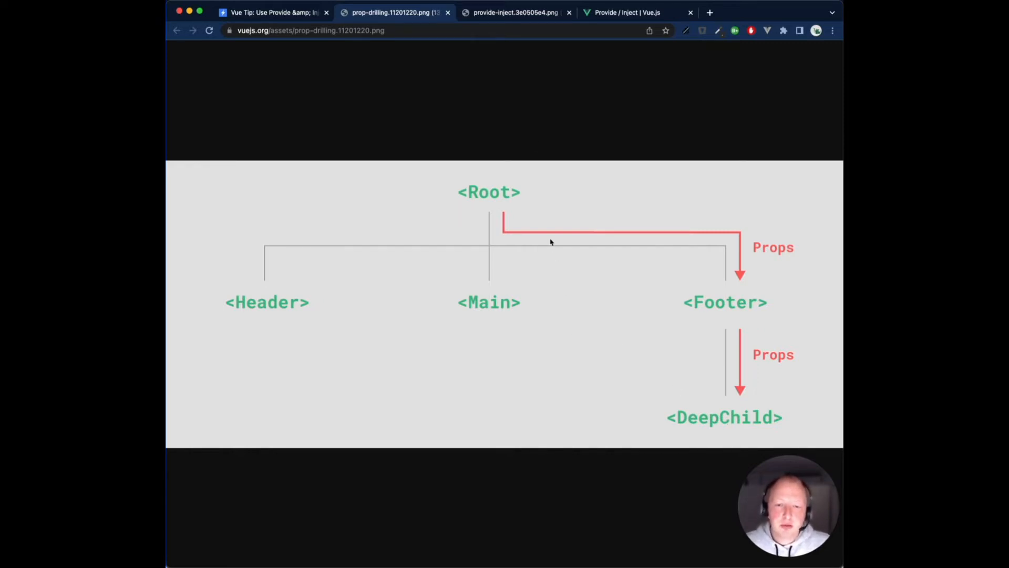
View the Provide/Inject diagram, then return to the StackBlitz Vue project.
click(515, 13)
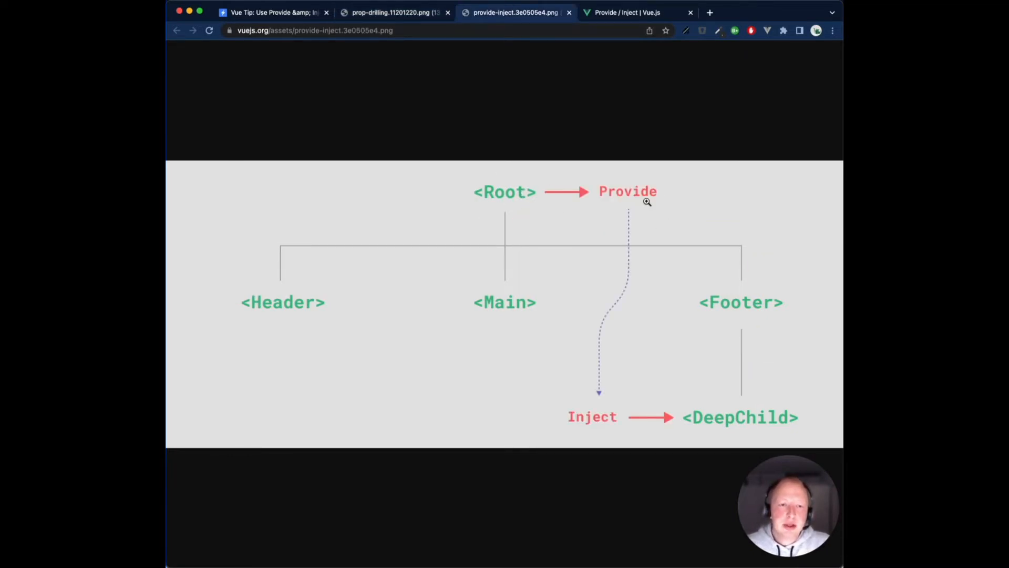
mouse_move(782, 409)
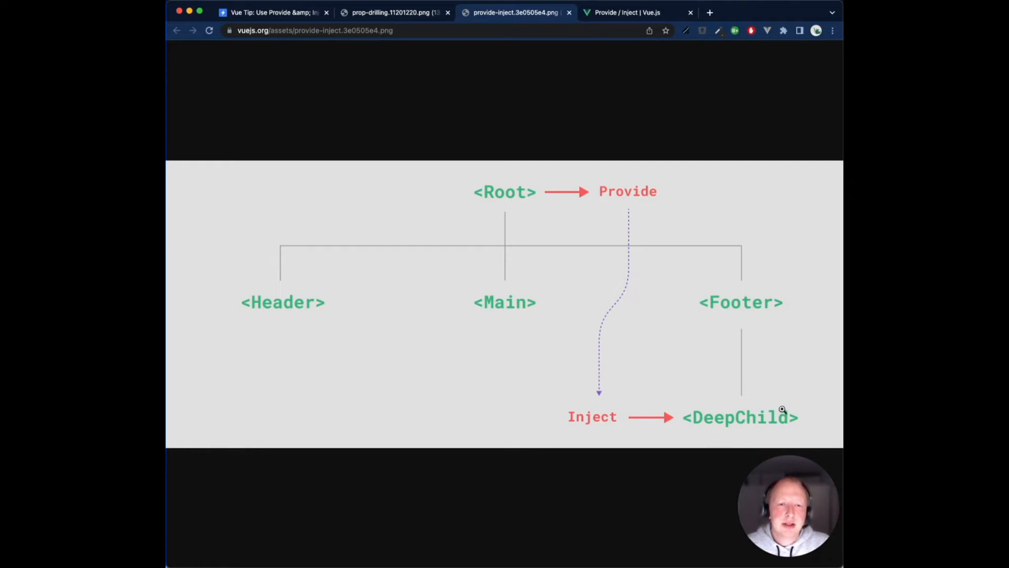
mouse_move(629, 420)
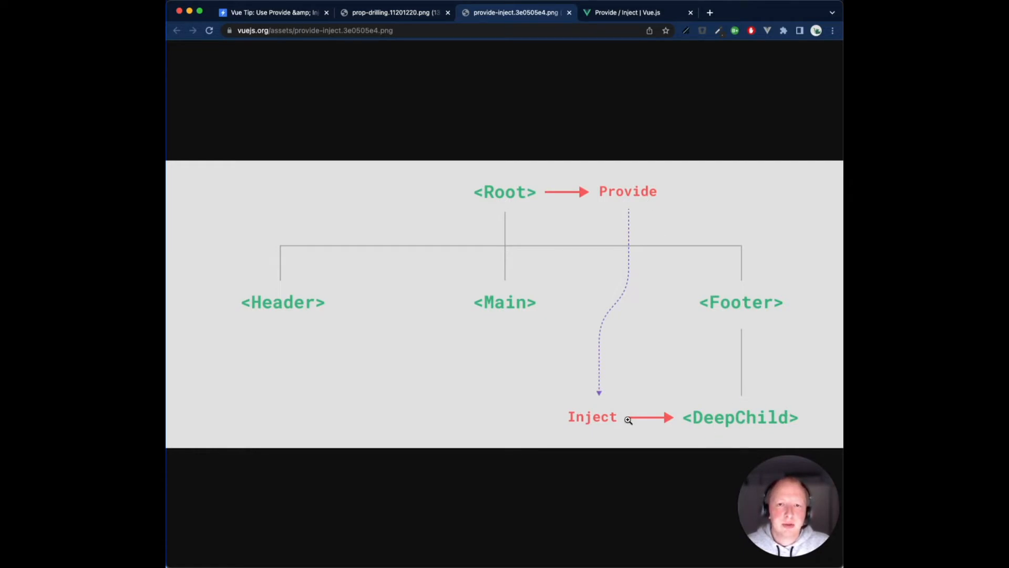
click(270, 13)
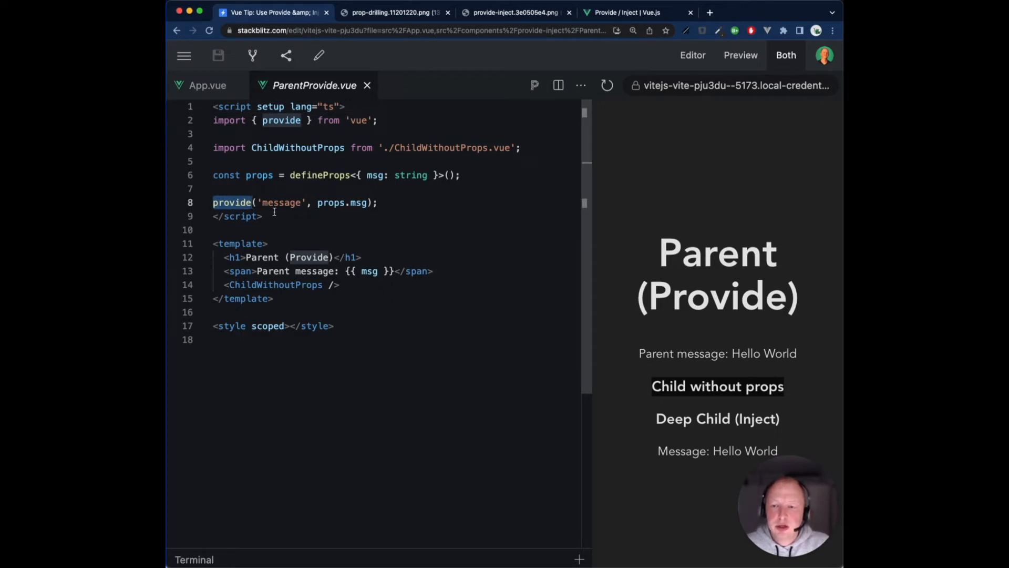
Highlight the provide('message') call in ParentProvide.vue.
double_click(282, 202)
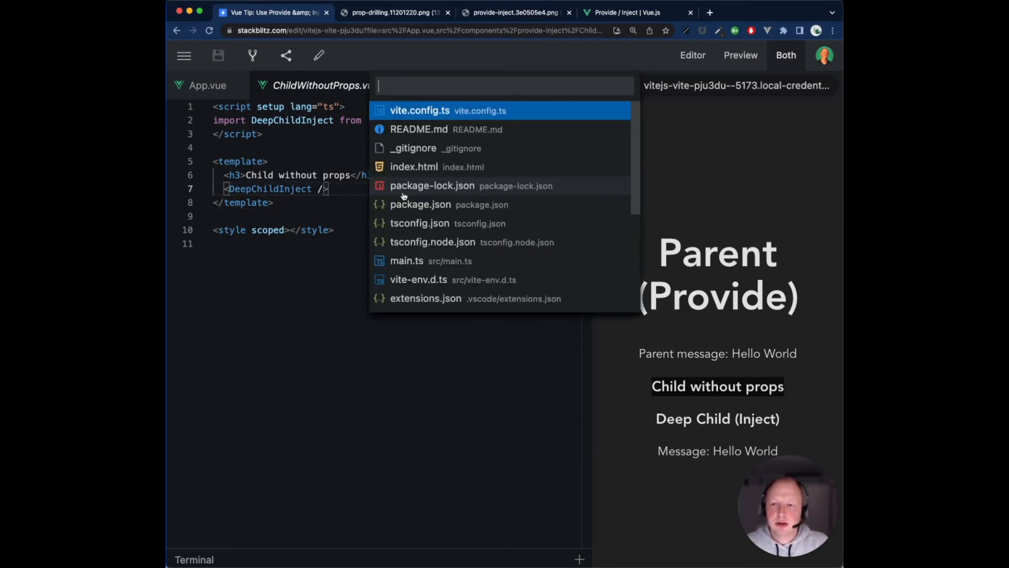
Find DeepChildInject.vue via 'Dee' and highlight its inject('message') call.
text(Dee)
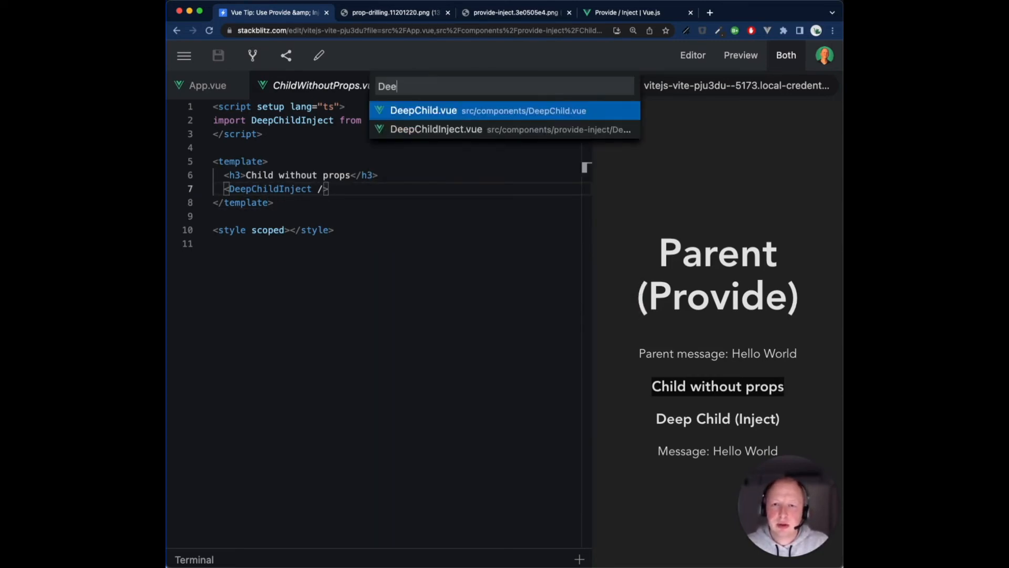
click(435, 129)
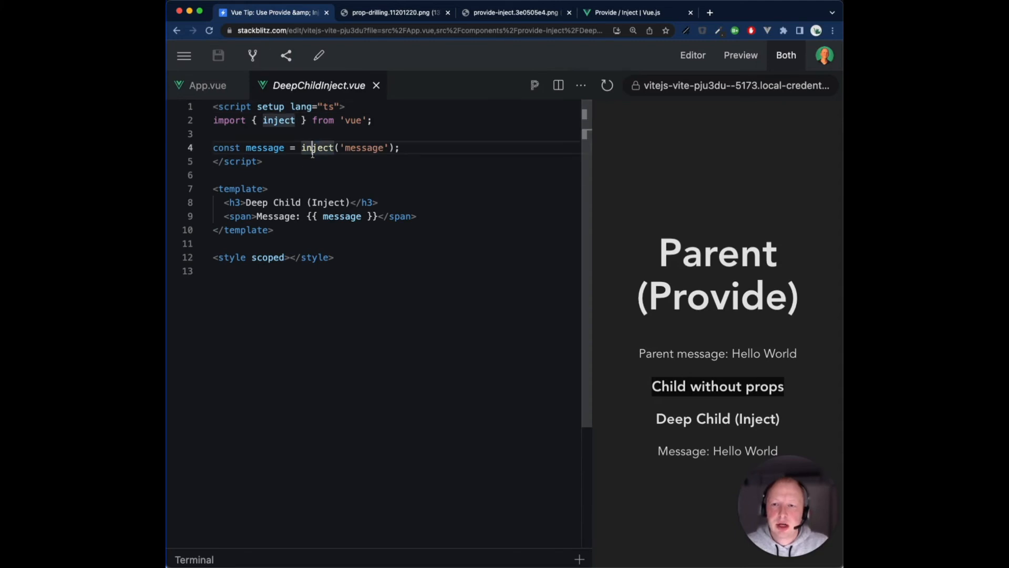
double_click(316, 147)
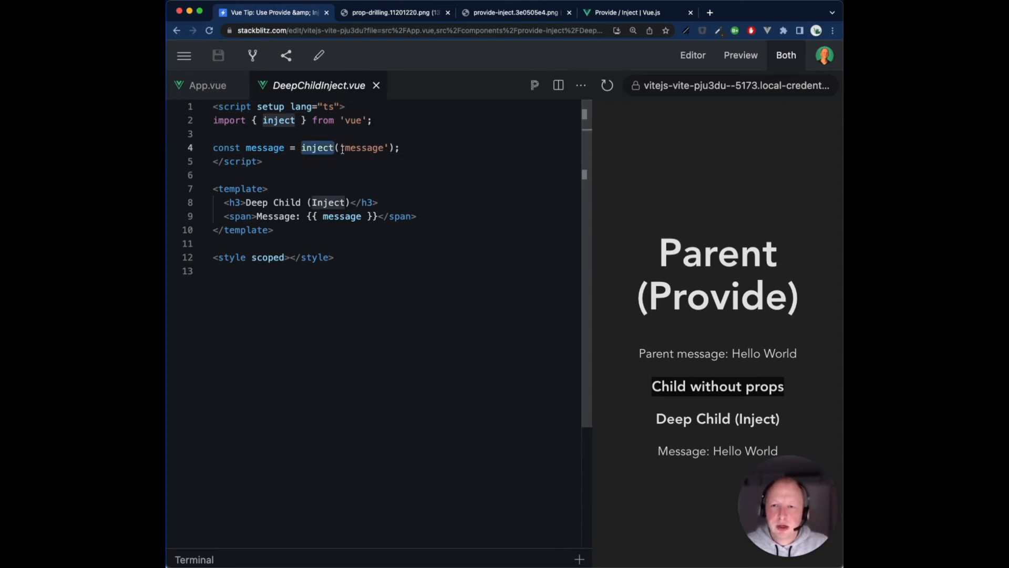
double_click(364, 147)
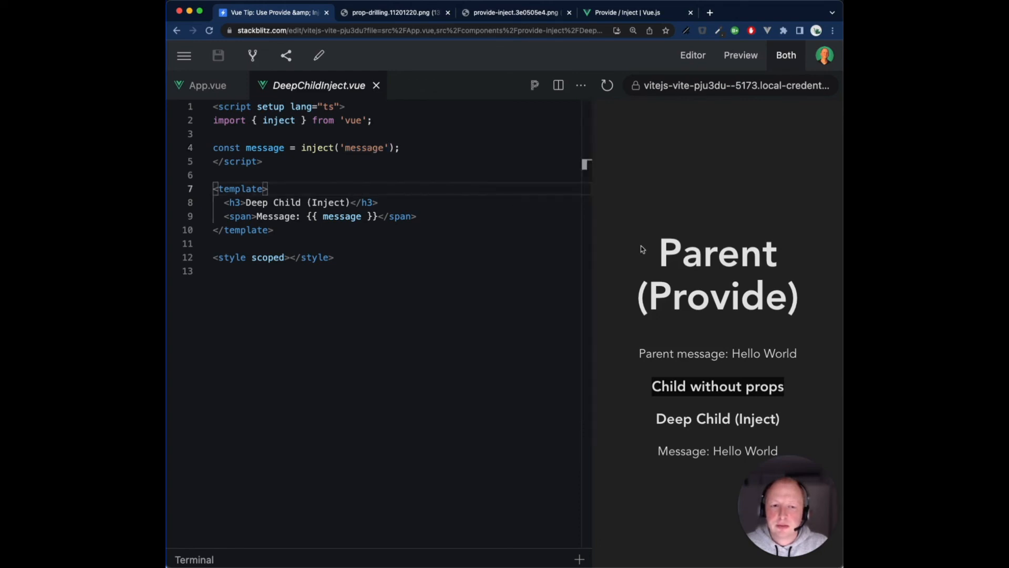
Highlight 'message' and 'Child without props' in the rendered preview.
drag(640, 250, 801, 353)
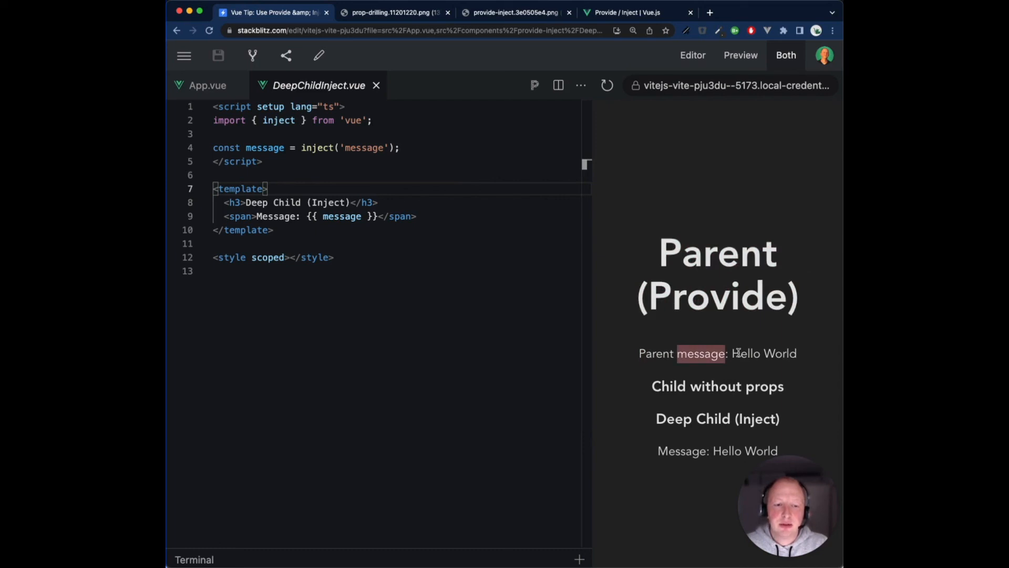
double_click(717, 419)
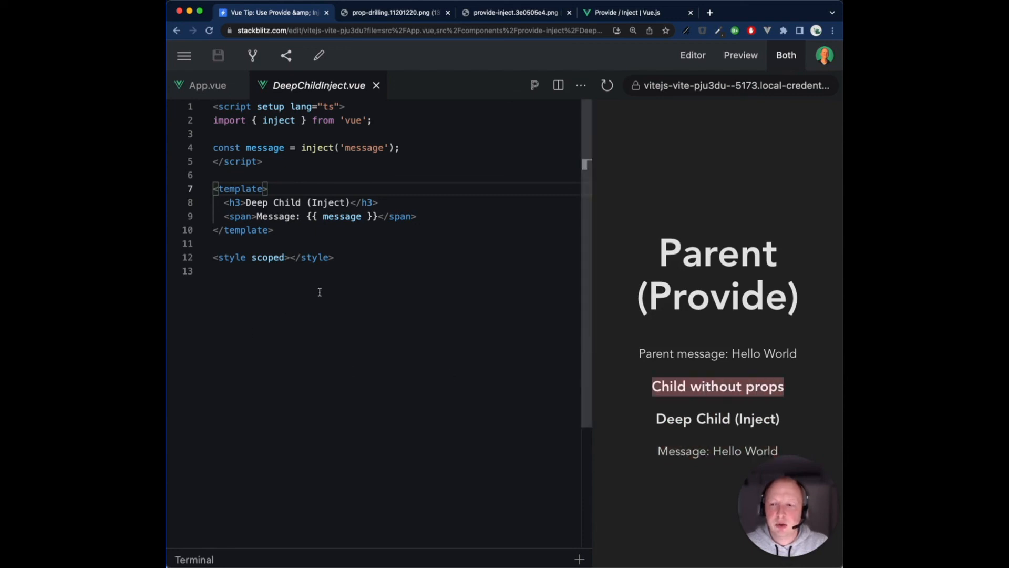
mouse_move(372, 261)
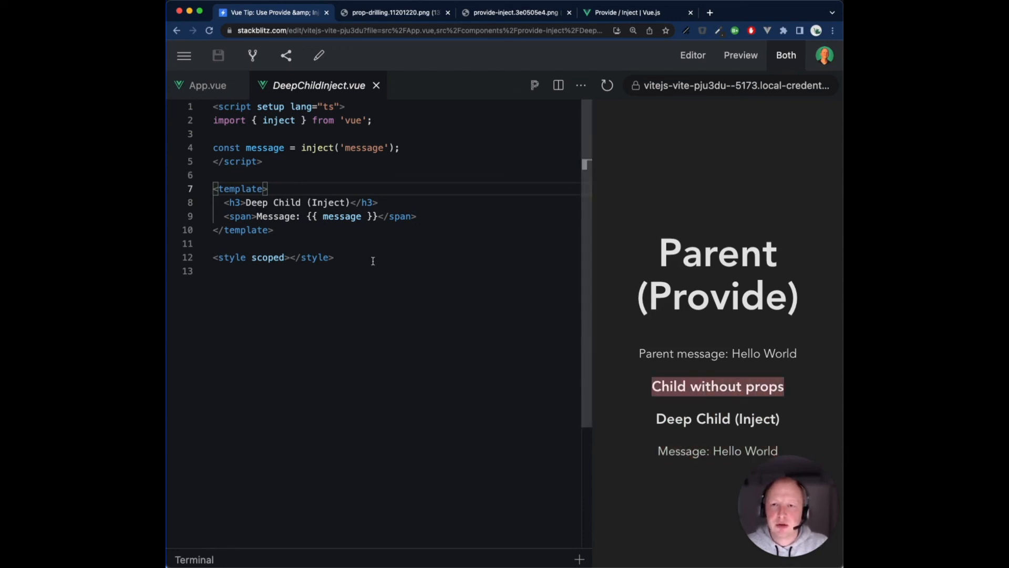